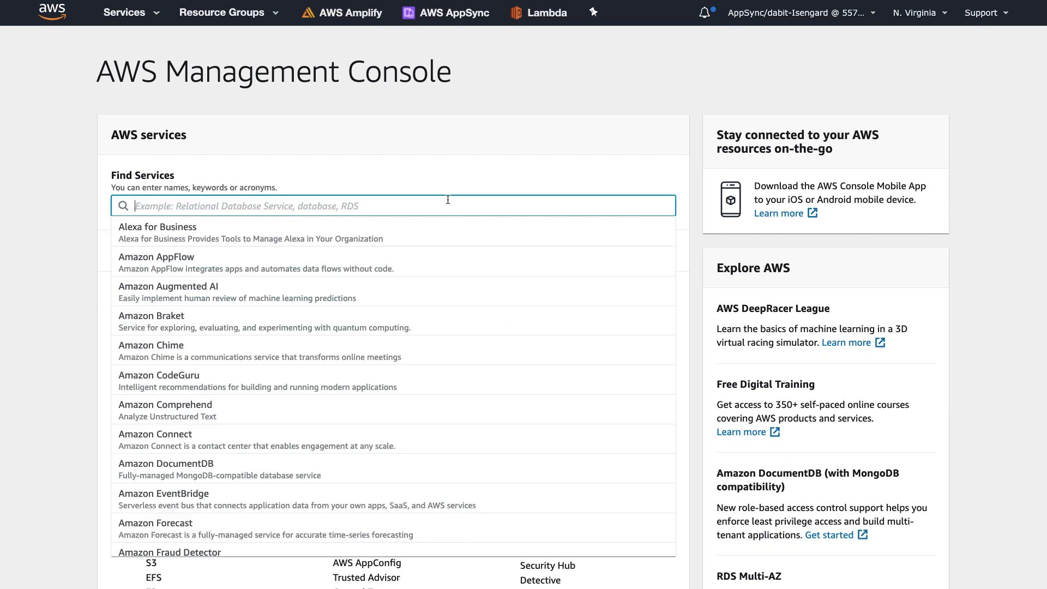
Find 'interactive' in services and go to Amazon Interactive Video Service.
{"action": "type", "text": "interactive"}
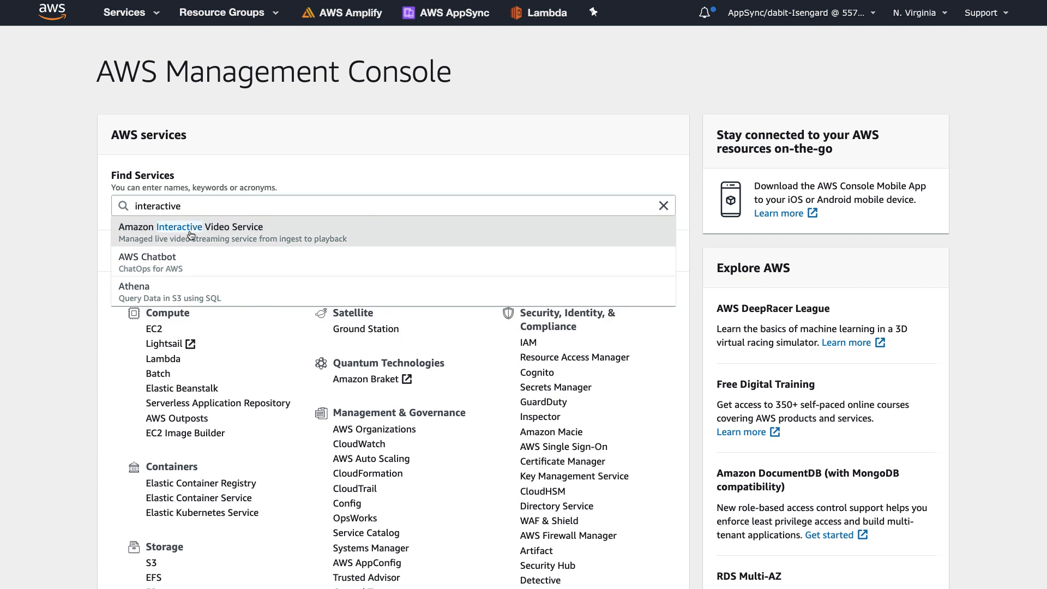
{"action": "left_click", "coordinate": [190, 232]}
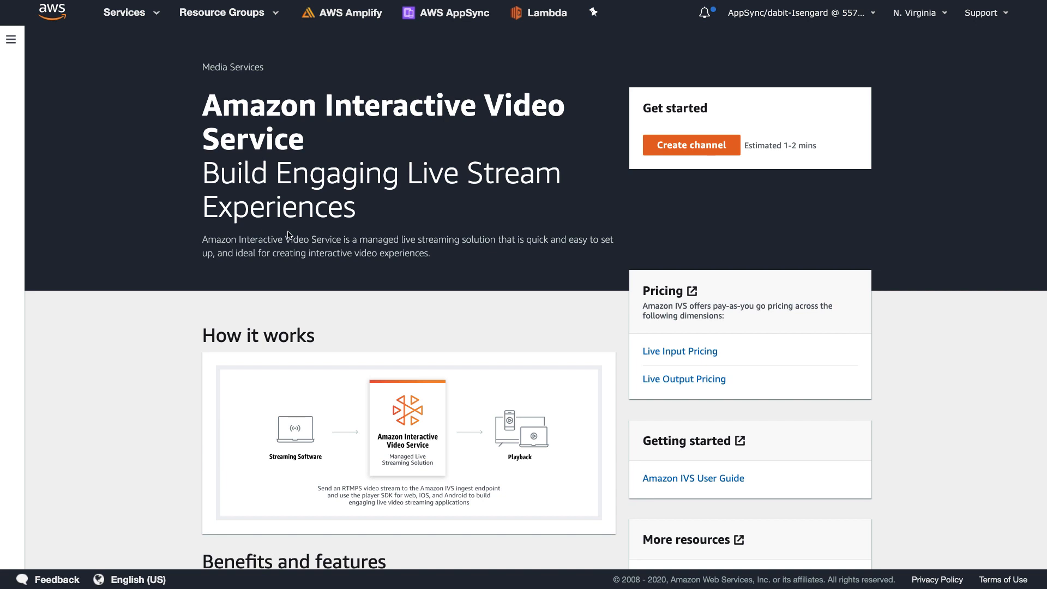
Create channel 'live-stream-demo', glancing at Custom configuration but keeping Default, then confirm creation.
{"action": "left_click", "coordinate": [691, 144]}
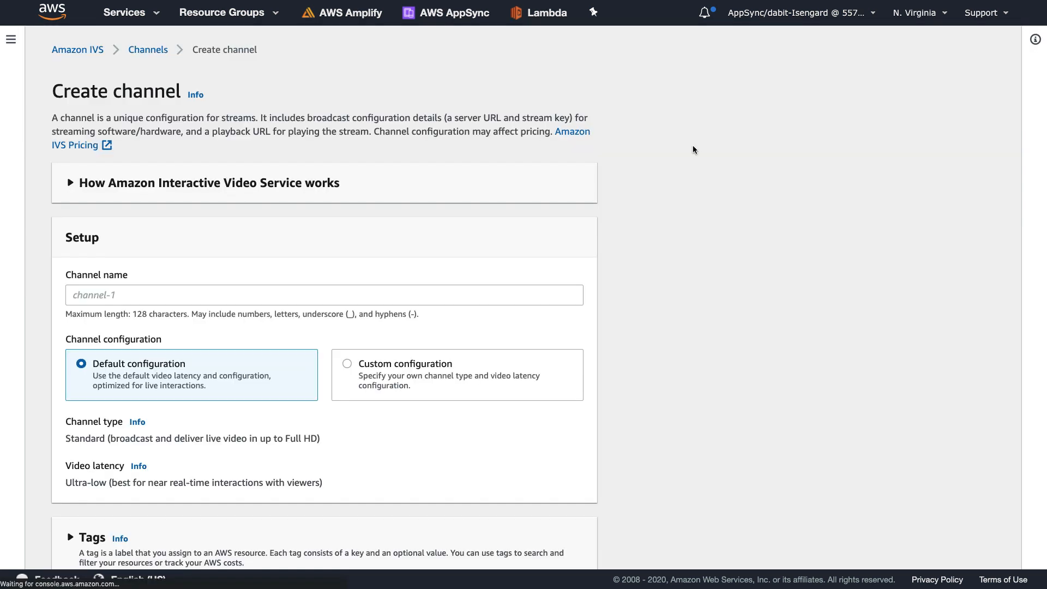
{"action": "scroll", "scroll_direction": "down", "scroll_amount": 3}
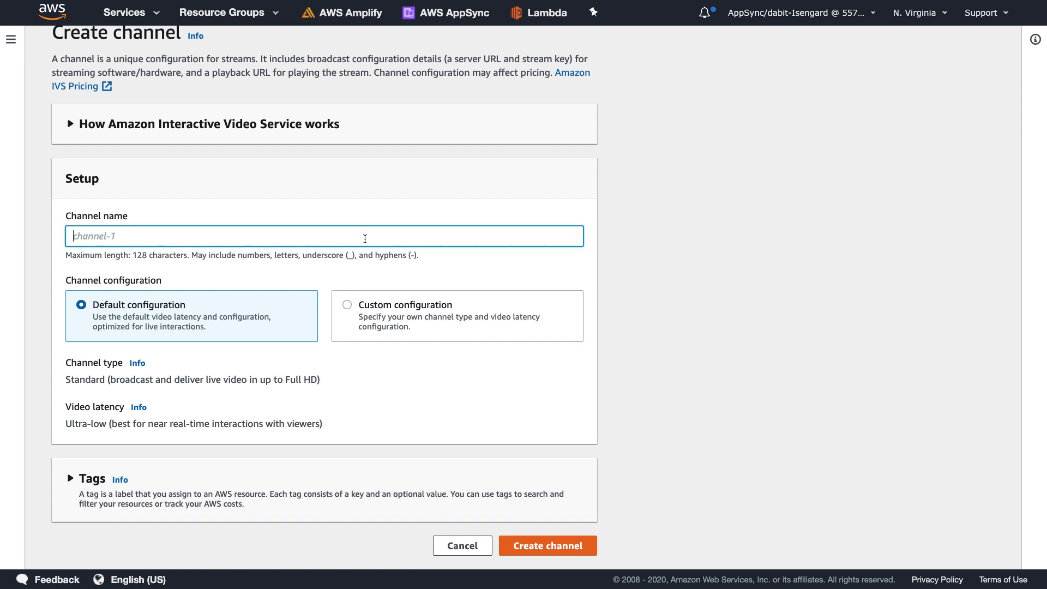
{"action": "type", "text": "live-stream"}
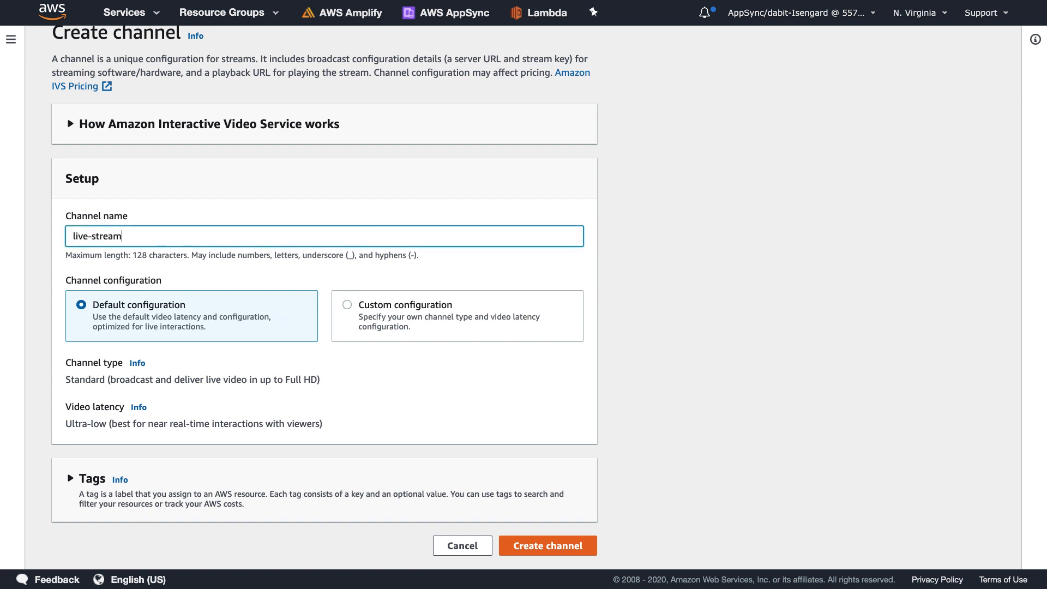
{"action": "left_click", "coordinate": [347, 304]}
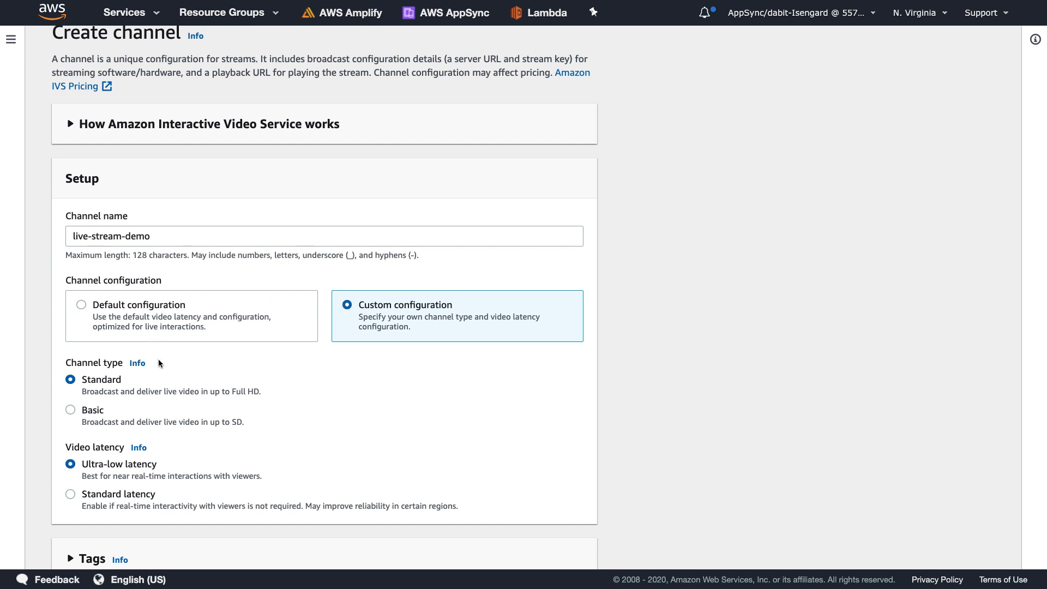
{"action": "left_click", "coordinate": [81, 305]}
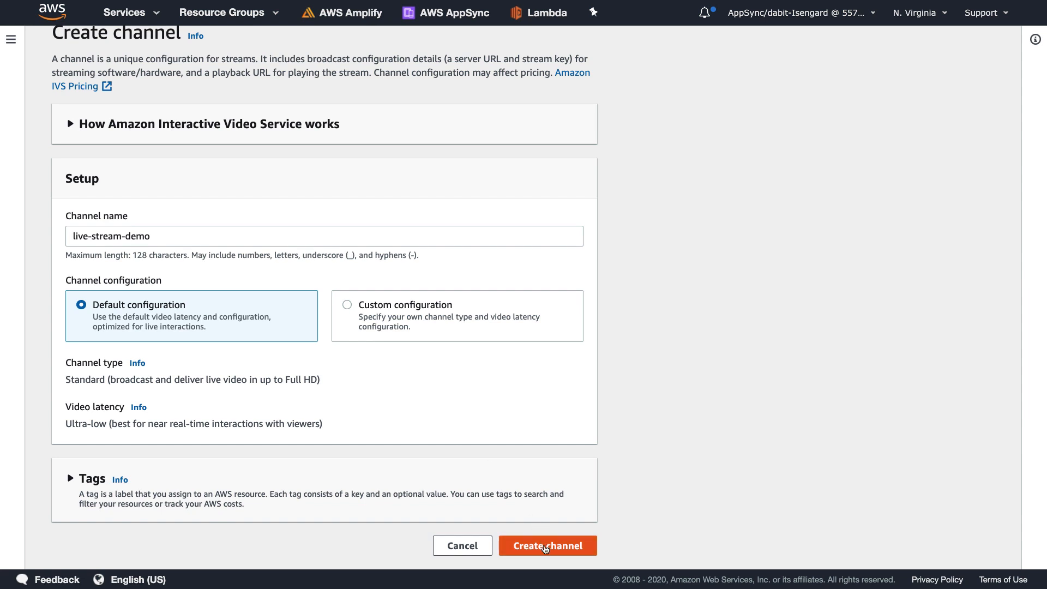
{"action": "left_click", "coordinate": [547, 545]}
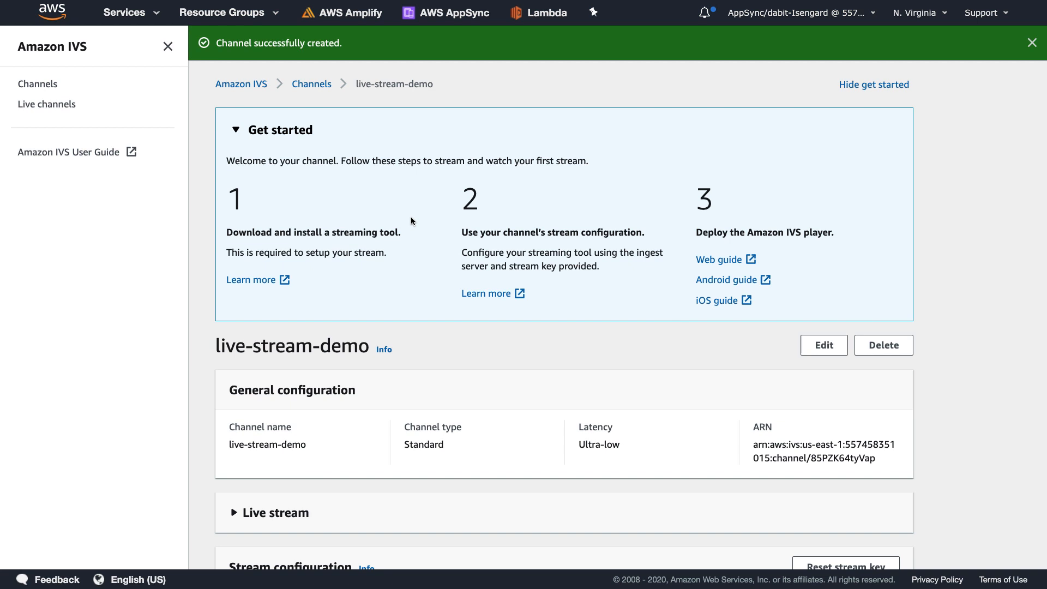
{"action": "scroll", "scroll_direction": "down", "scroll_amount": 3}
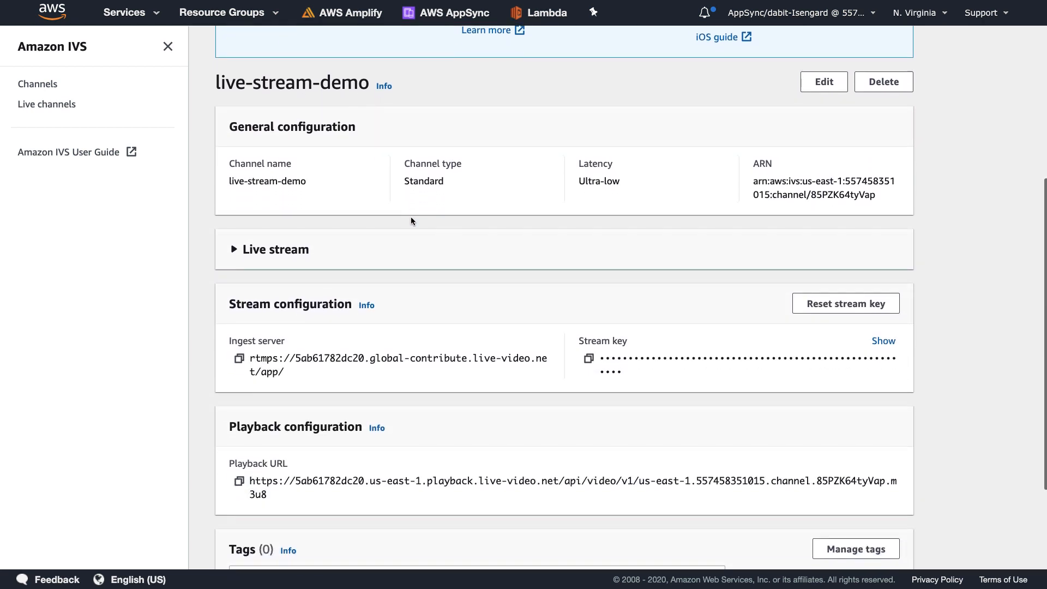
{"action": "scroll", "scroll_direction": "down", "scroll_amount": 3}
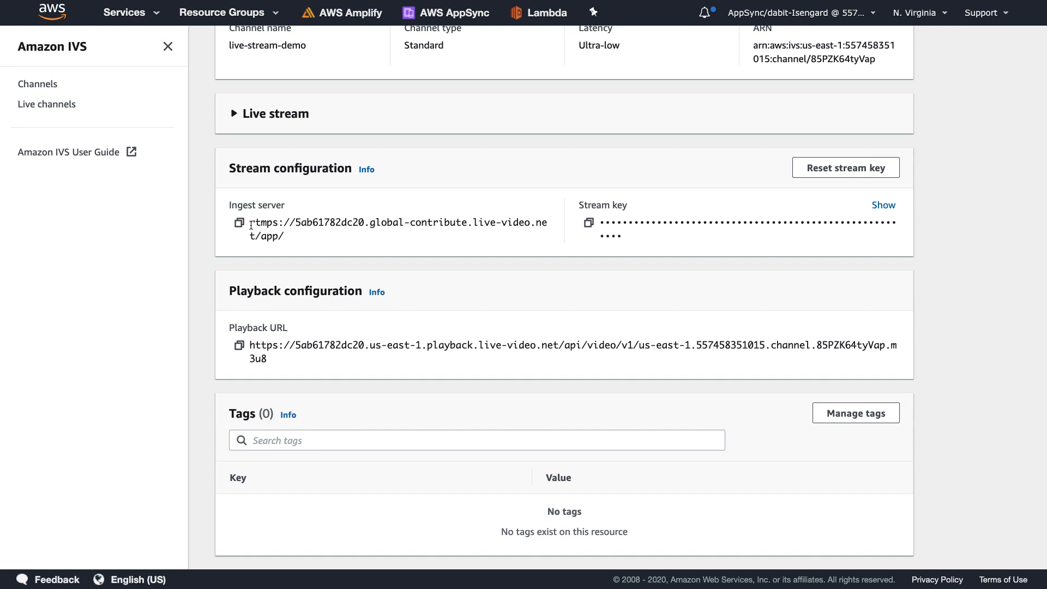
{"action": "mouse_move", "coordinate": [616, 192]}
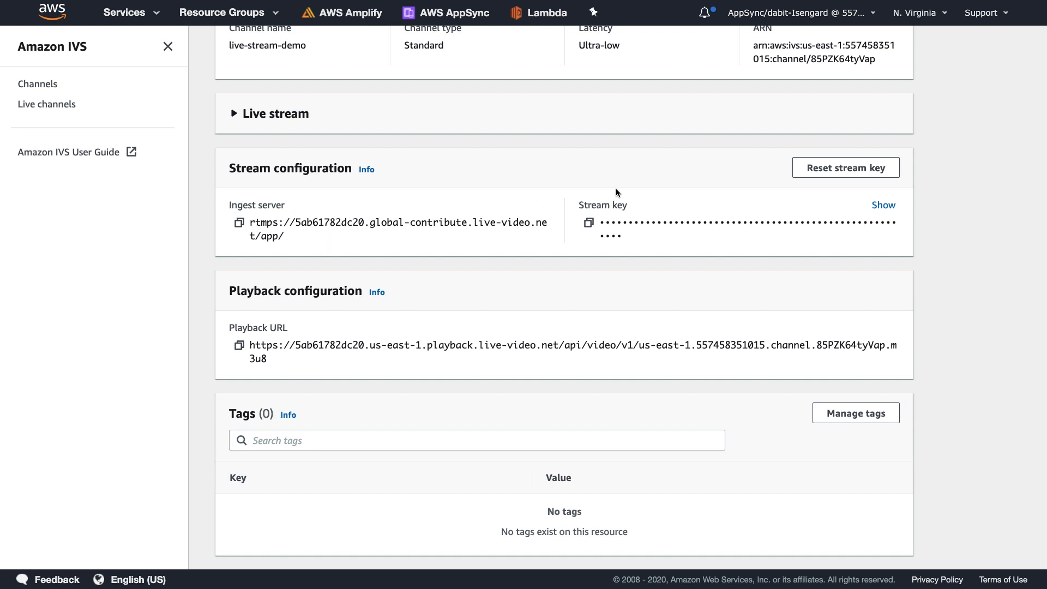
{"action": "left_click", "coordinate": [588, 222]}
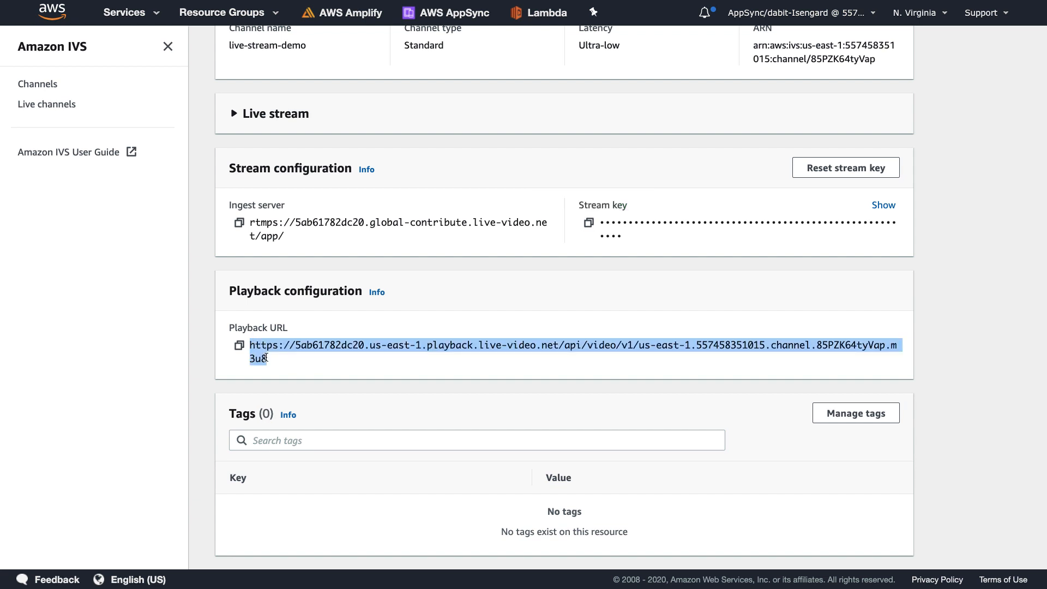
{"action": "left_click", "coordinate": [249, 169]}
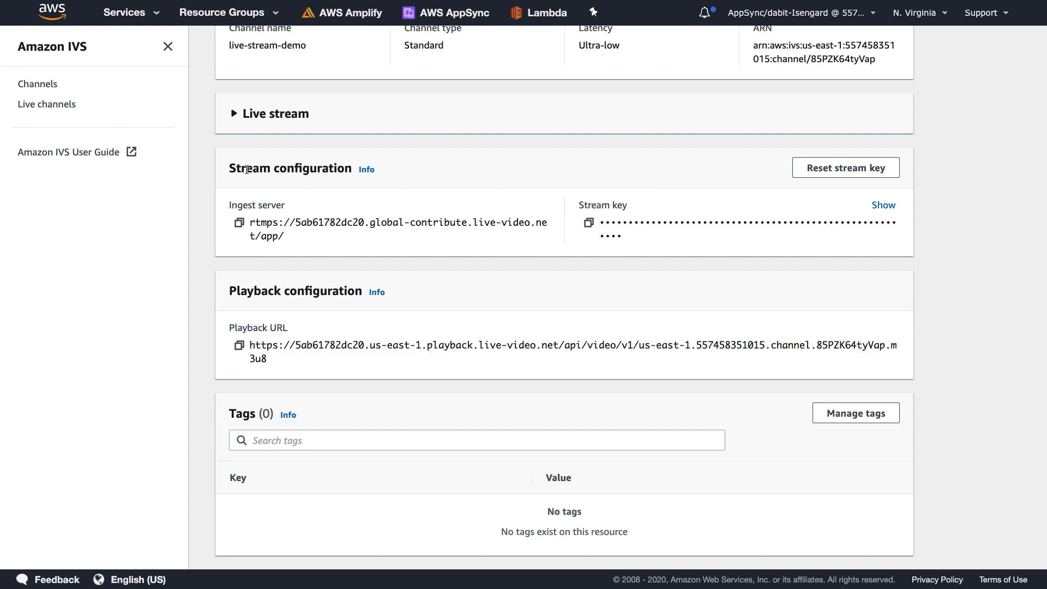
Expand the Live stream section to show the player reporting Offline status.
{"action": "left_click", "coordinate": [233, 114]}
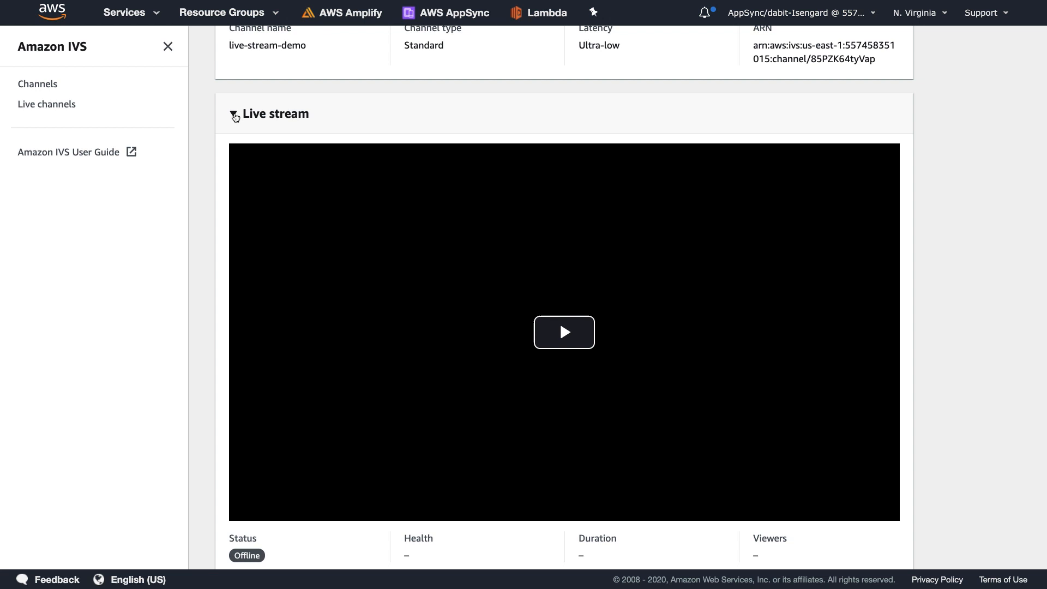
{"action": "scroll", "scroll_direction": "down", "scroll_amount": 3}
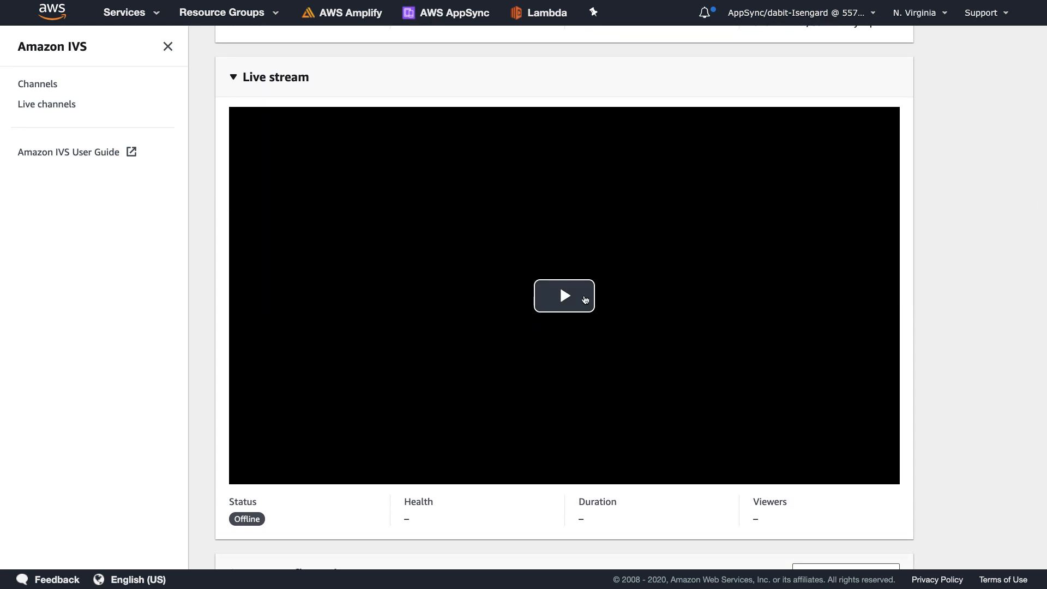
{"action": "mouse_move", "coordinate": [573, 286]}
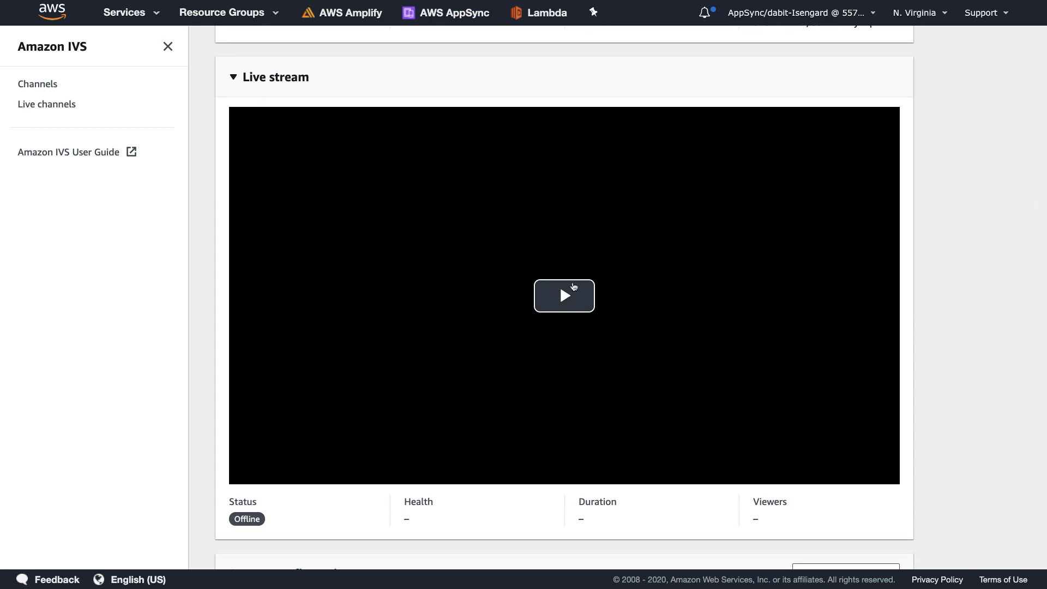
{"action": "scroll", "scroll_direction": "down", "scroll_amount": 3}
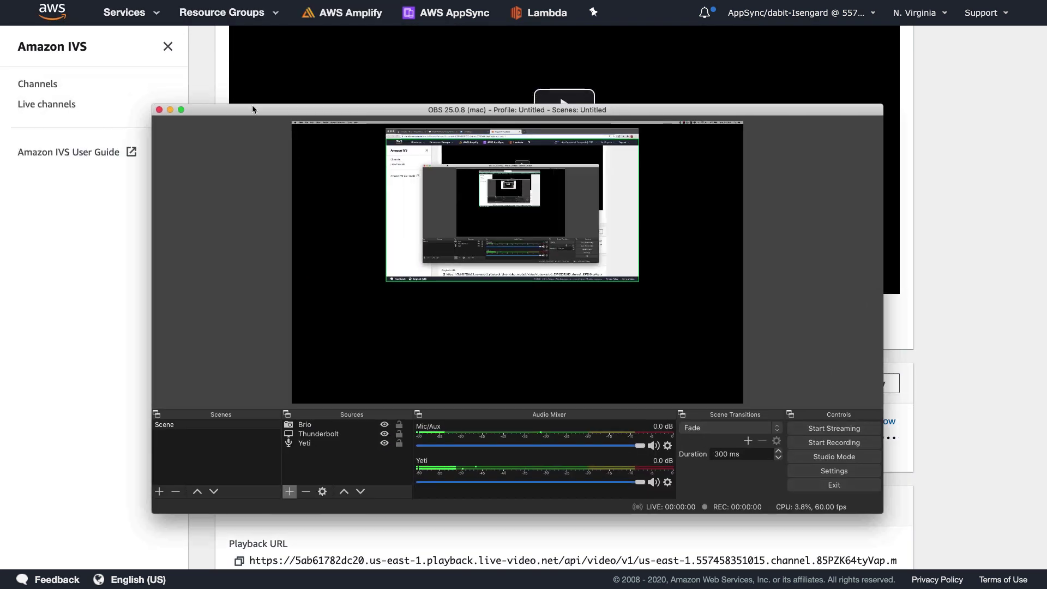
Move the OBS window aside and reach its Stream settings page.
{"action": "left_click_drag", "start_coordinate": [252, 109], "coordinate": [416, 185]}
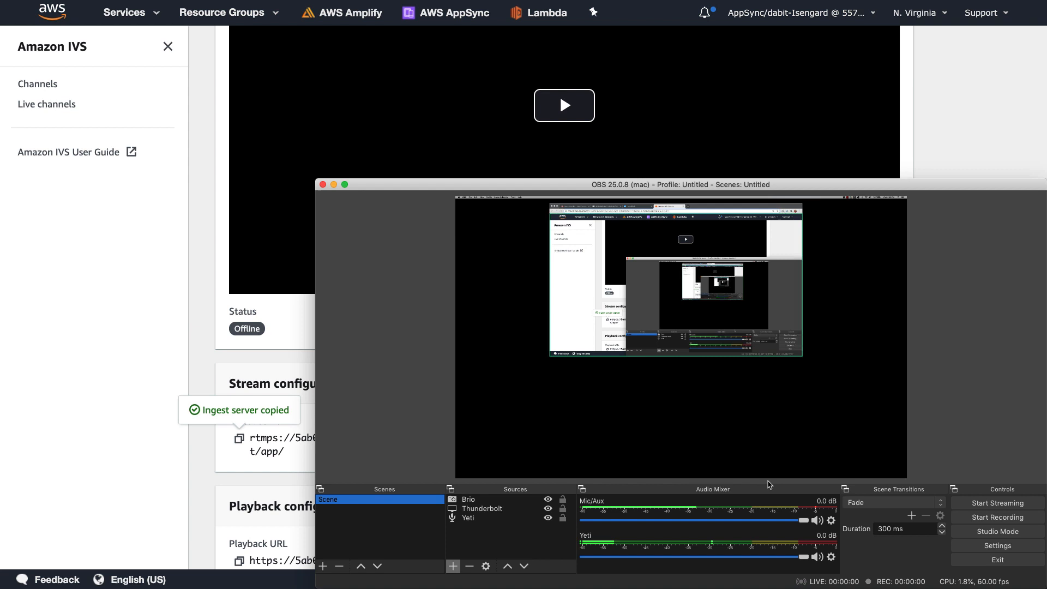
{"action": "left_click", "coordinate": [998, 545]}
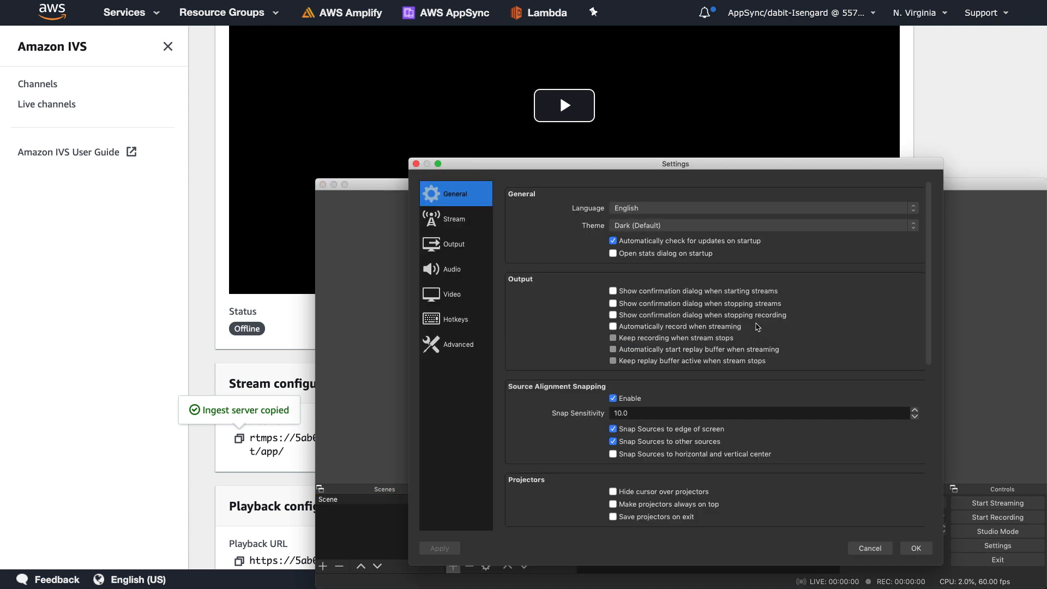
{"action": "left_click", "coordinate": [454, 218]}
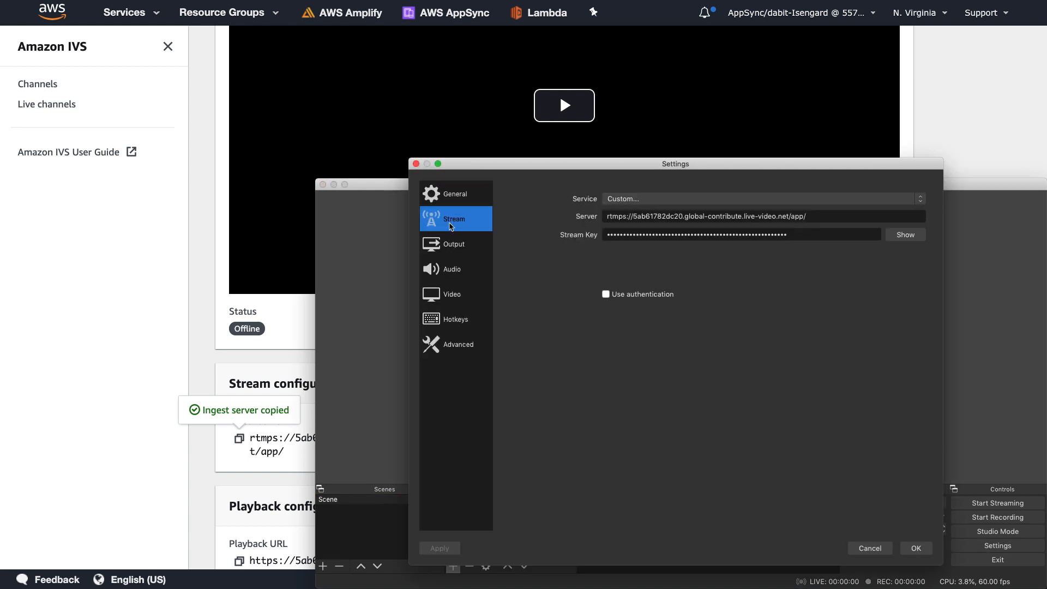
Fill the Custom service with the channel's ingest server and stream key and confirm.
{"action": "left_click", "coordinate": [678, 216]}
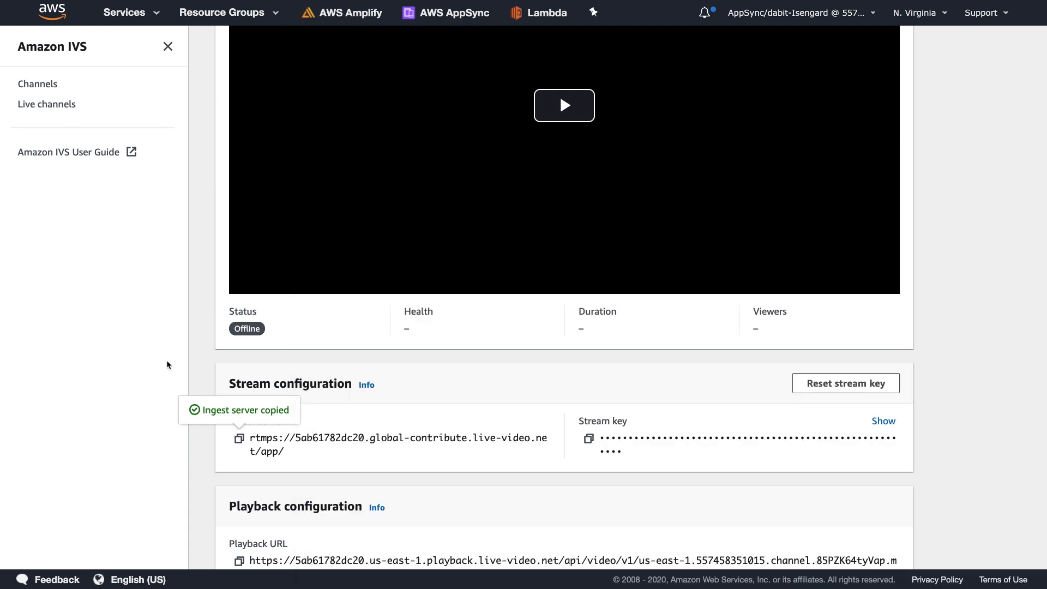
{"action": "left_click", "coordinate": [588, 440]}
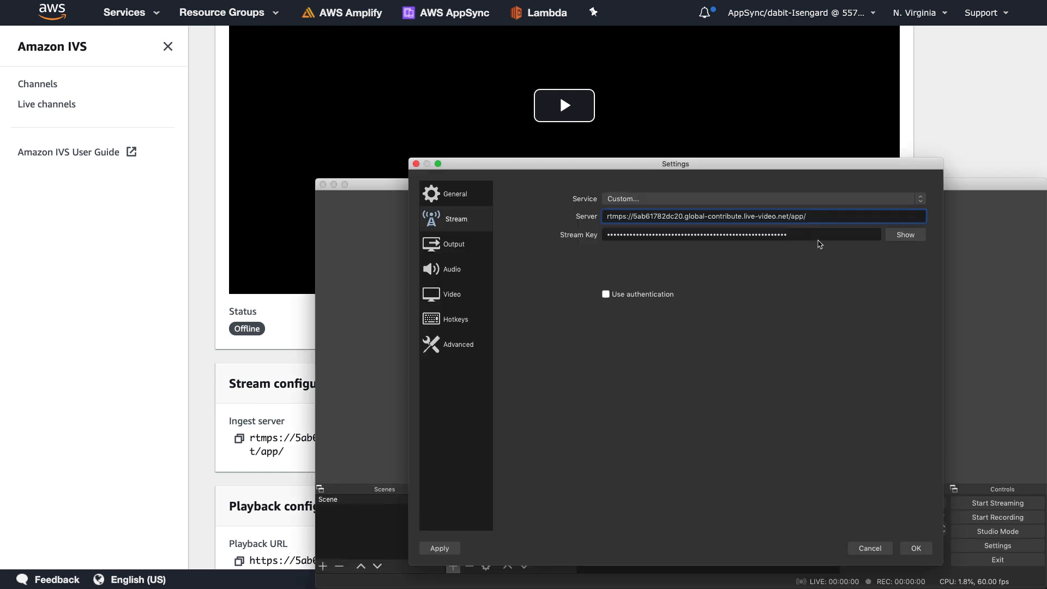
{"action": "left_click", "coordinate": [741, 235]}
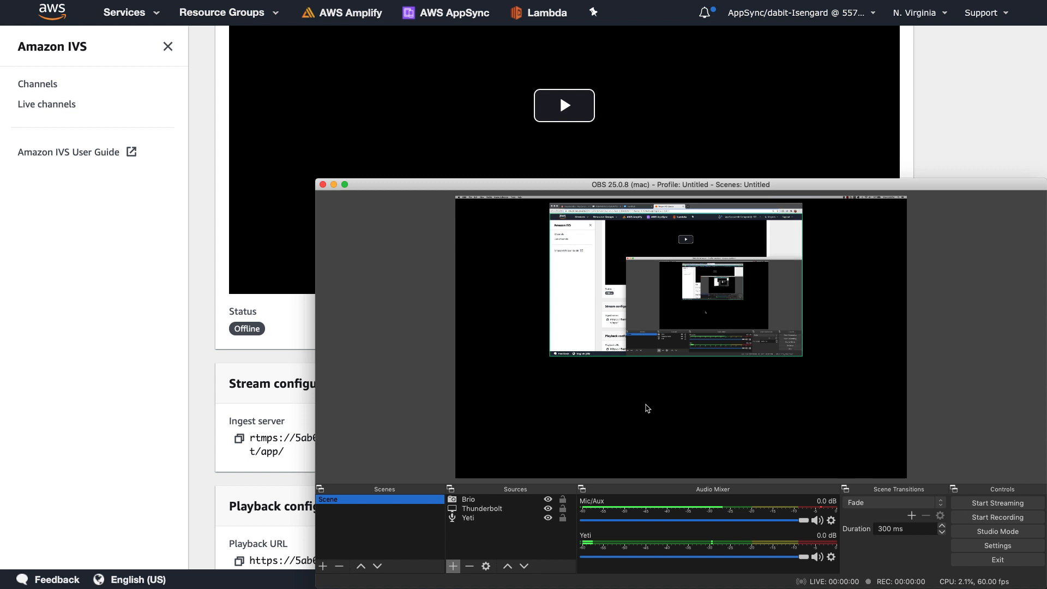
{"action": "mouse_move", "coordinate": [997, 503]}
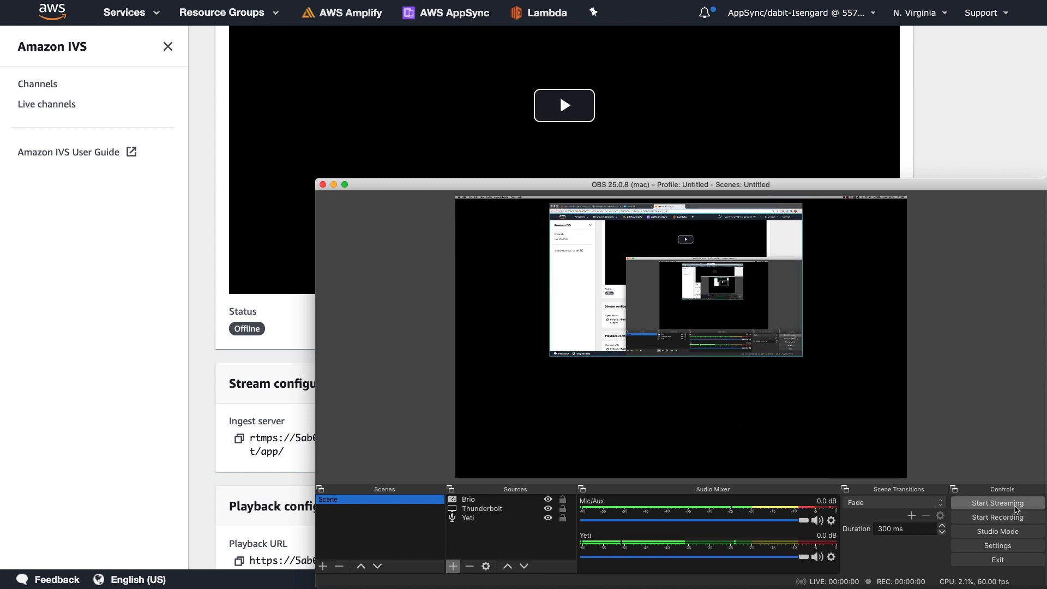
Start Streaming from OBS Controls, broadcasting the scene to live-stream-demo.
{"action": "left_click", "coordinate": [997, 503]}
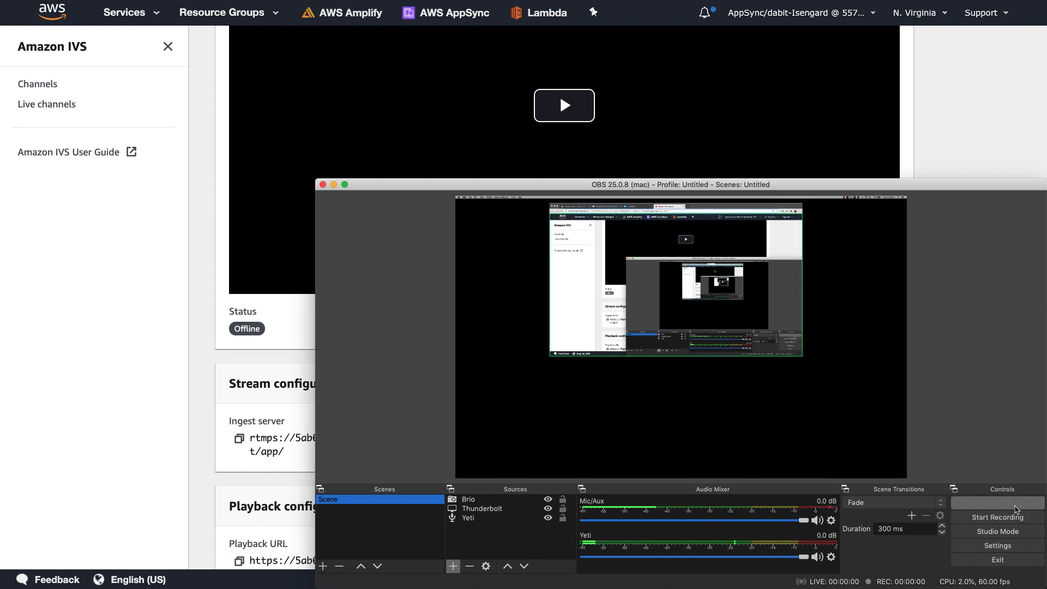
{"action": "left_click", "coordinate": [996, 503]}
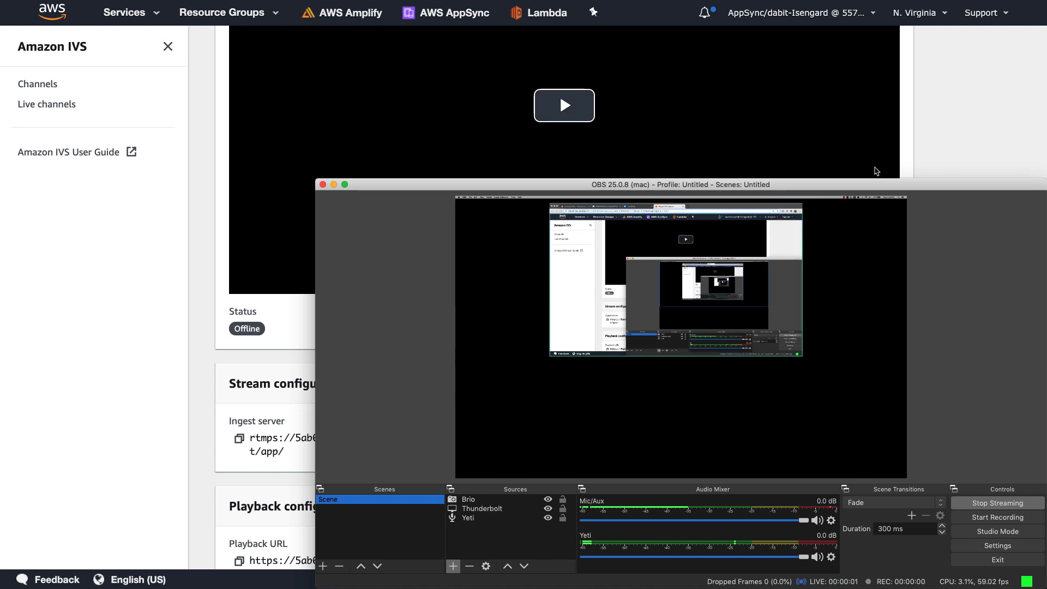